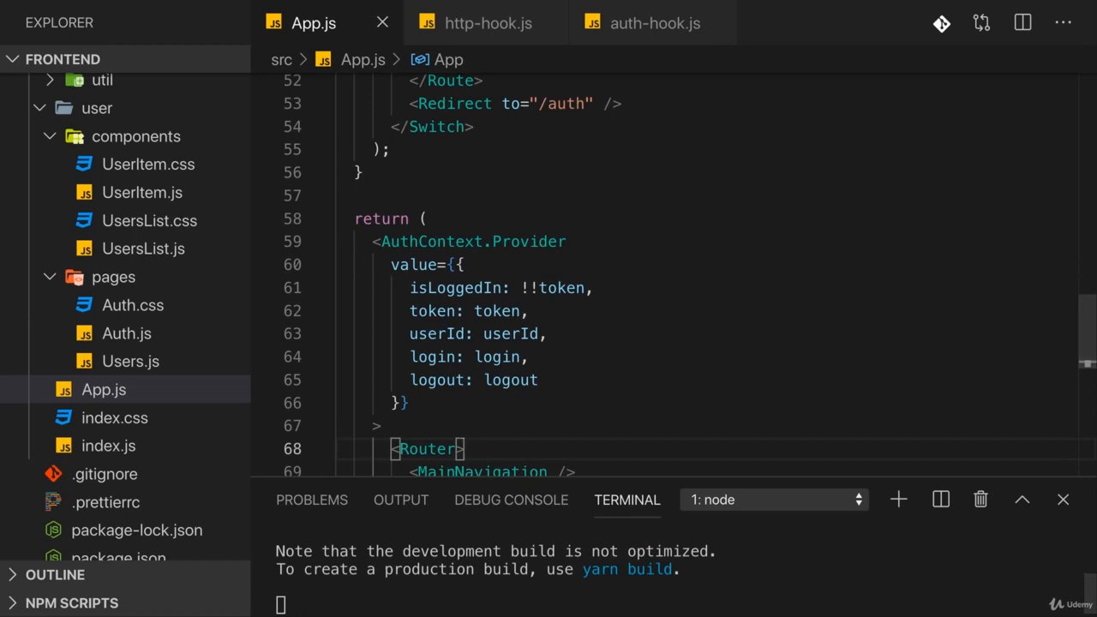
{"action": "mouse_move", "coordinate": [711, 351]}
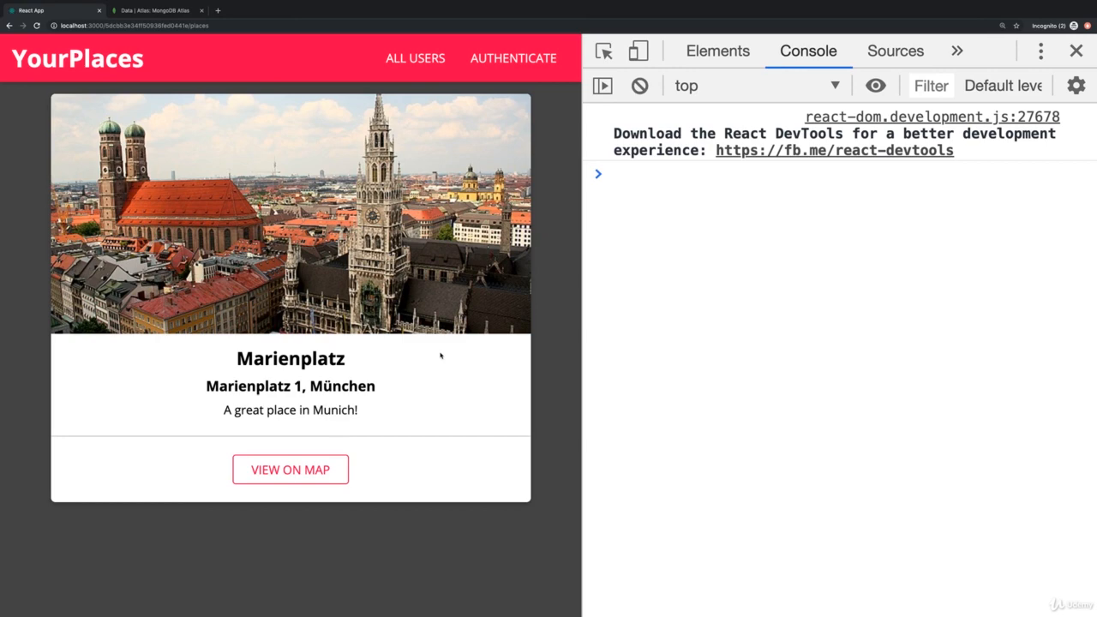
{"action": "mouse_move", "coordinate": [514, 58]}
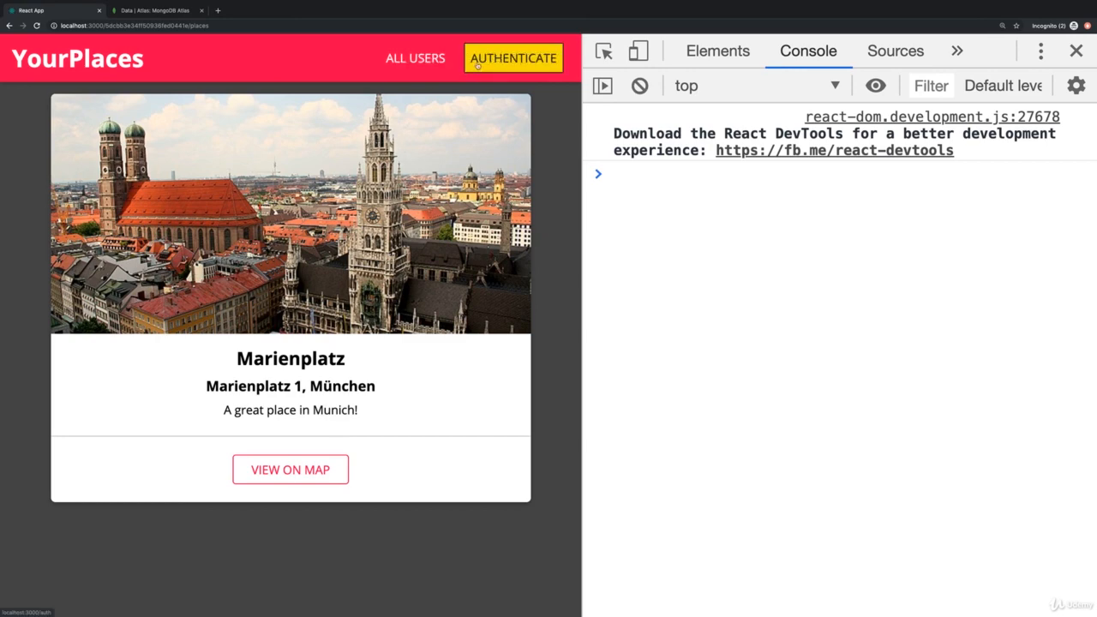
Step: Review updatePlace in places-controllers.js, from the place.creator vs req.userData.userId check to the title/description save
{"action": "left_click", "coordinate": [513, 57]}
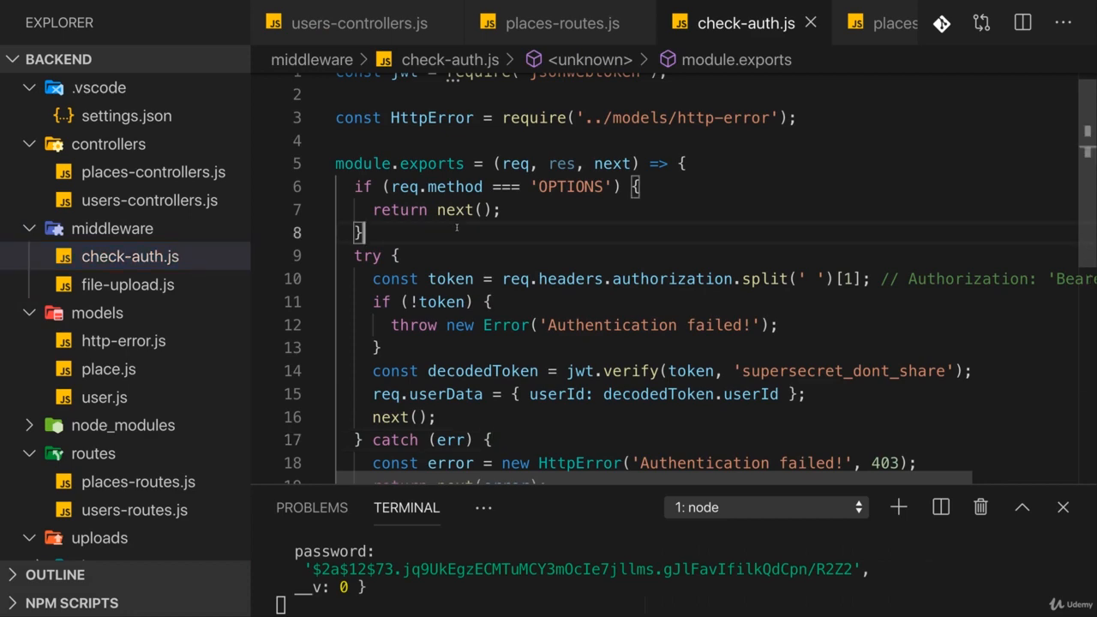
{"action": "left_click", "coordinate": [138, 482]}
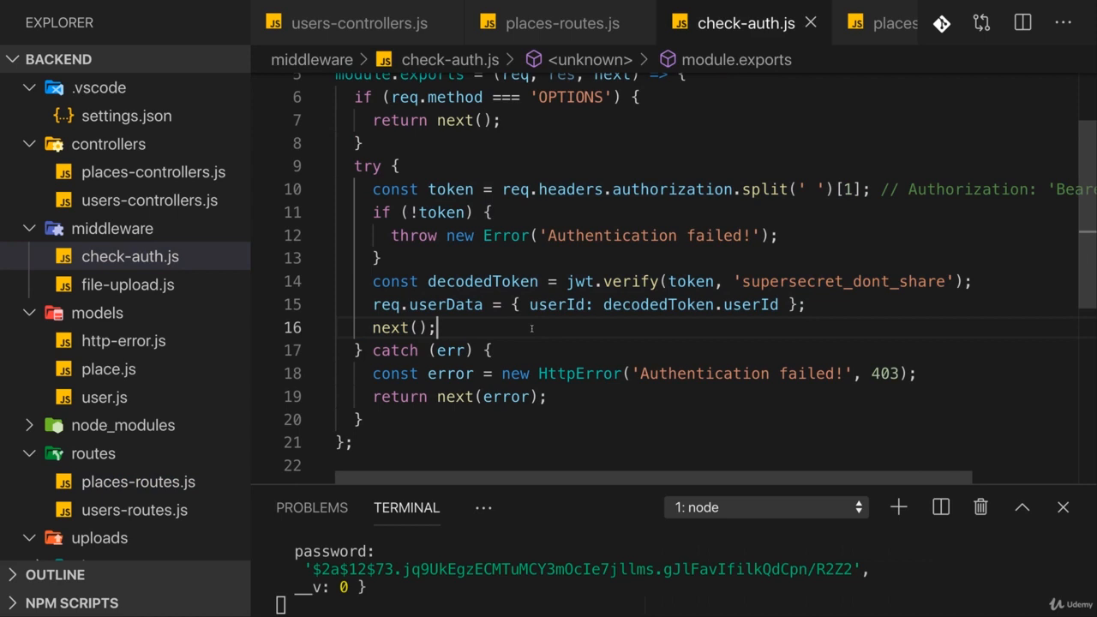
{"action": "double_click", "coordinate": [656, 304]}
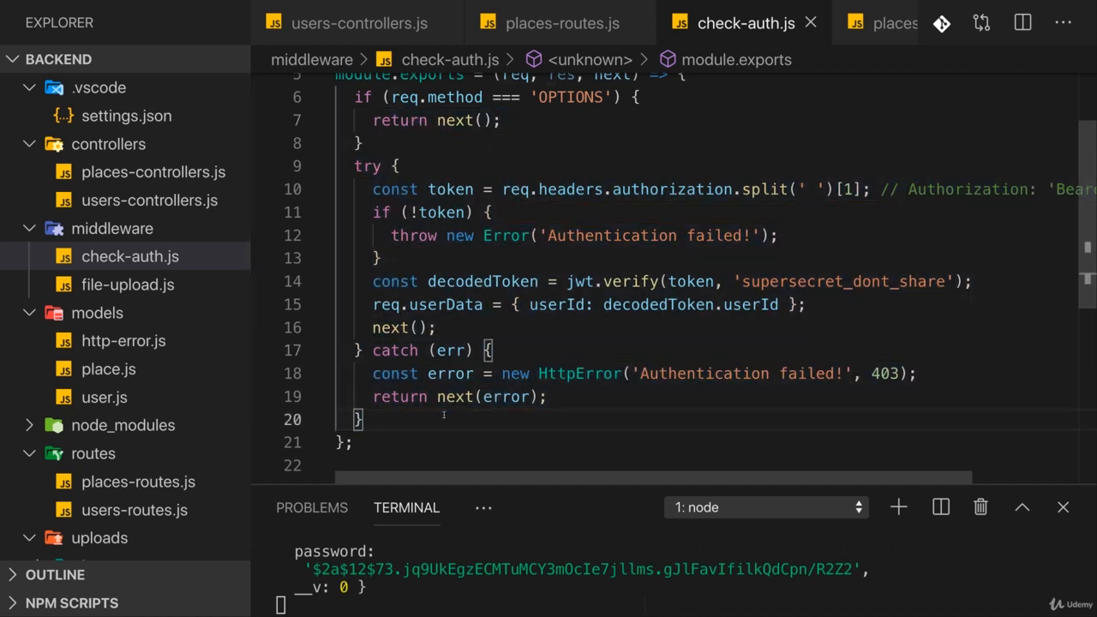
{"action": "scroll", "scroll_direction": "down", "scroll_amount": 3}
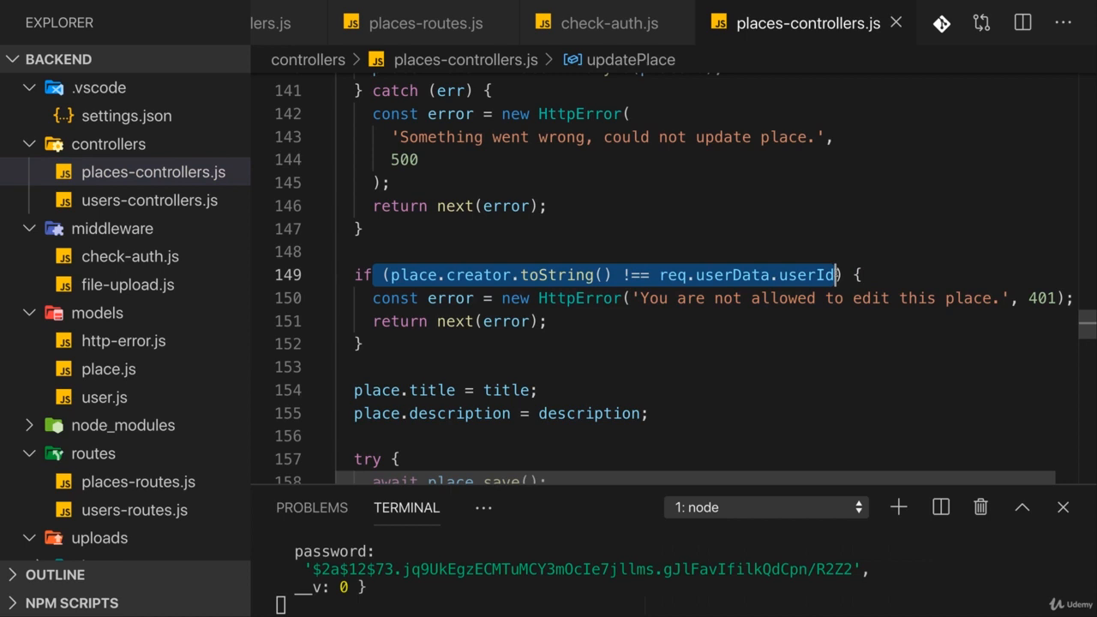
{"action": "scroll", "scroll_direction": "down", "scroll_amount": 3}
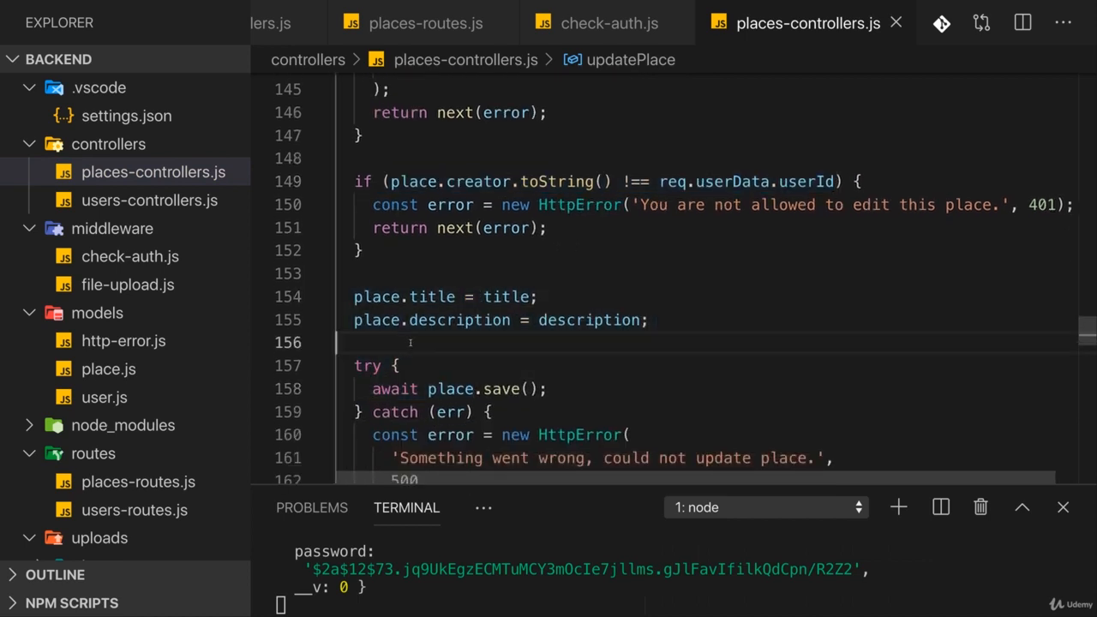
{"action": "left_click", "coordinate": [424, 273]}
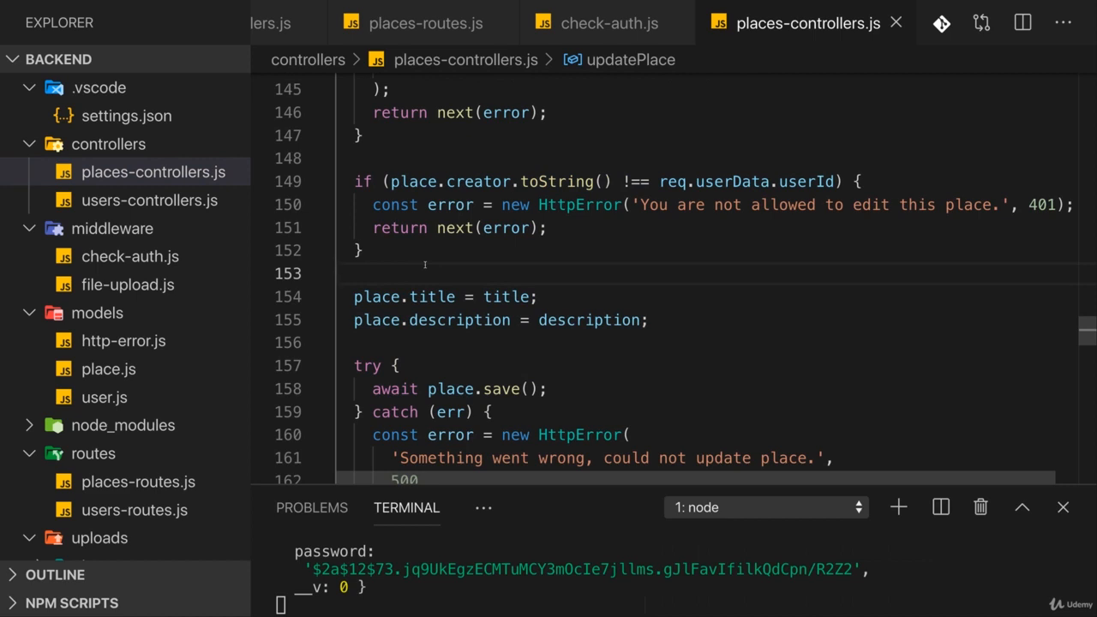